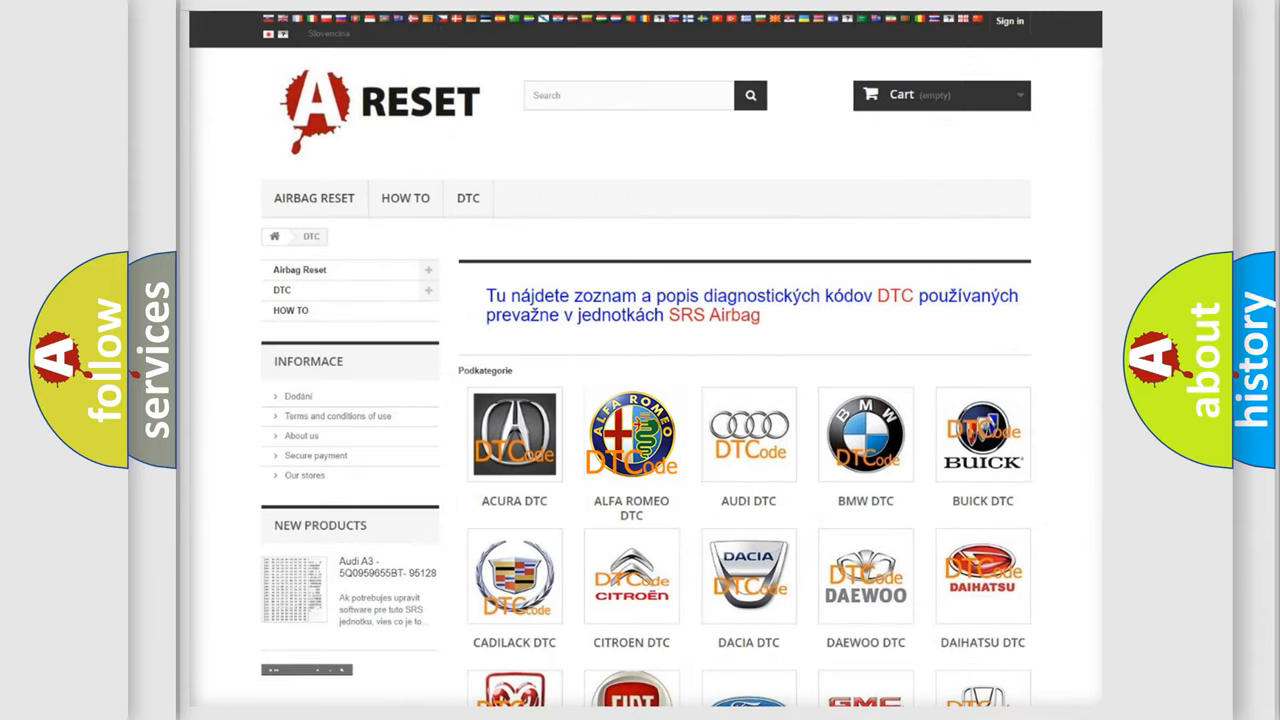
# - Open the ALFA ROMEO DTC category and scroll through its B, C and P codes
pyautogui.click(631, 434)
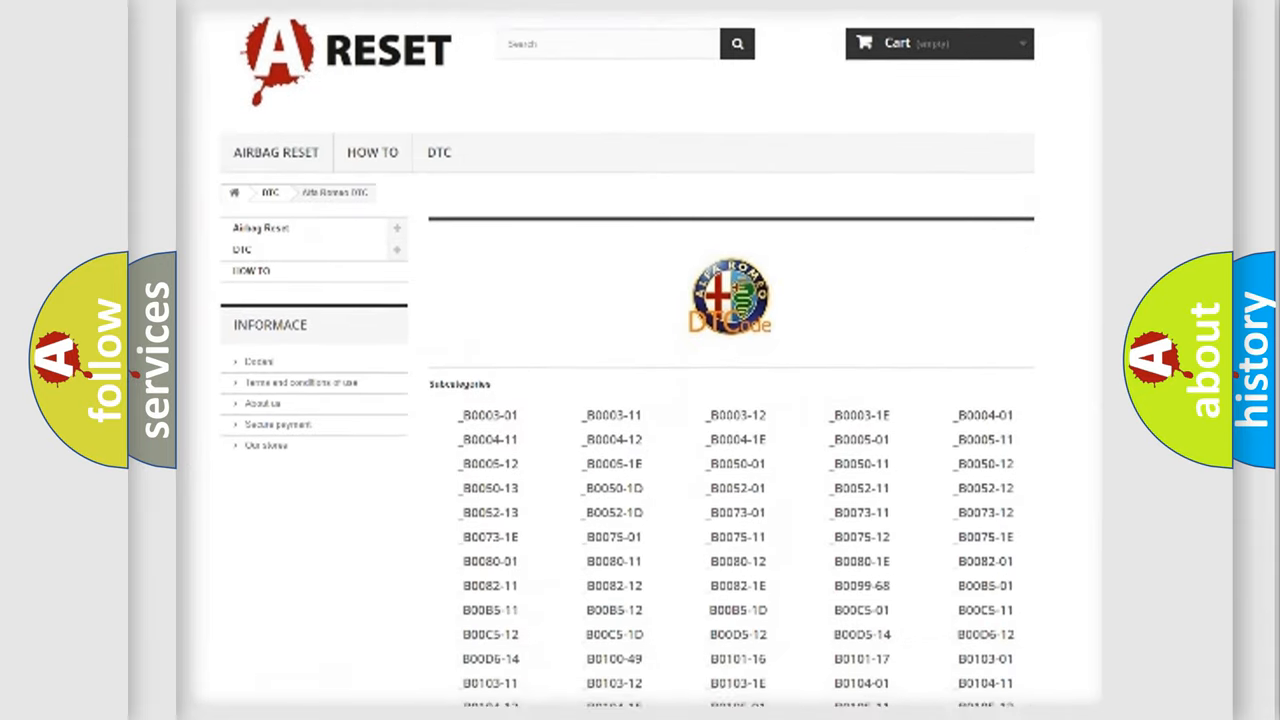
pyautogui.scroll(-3)
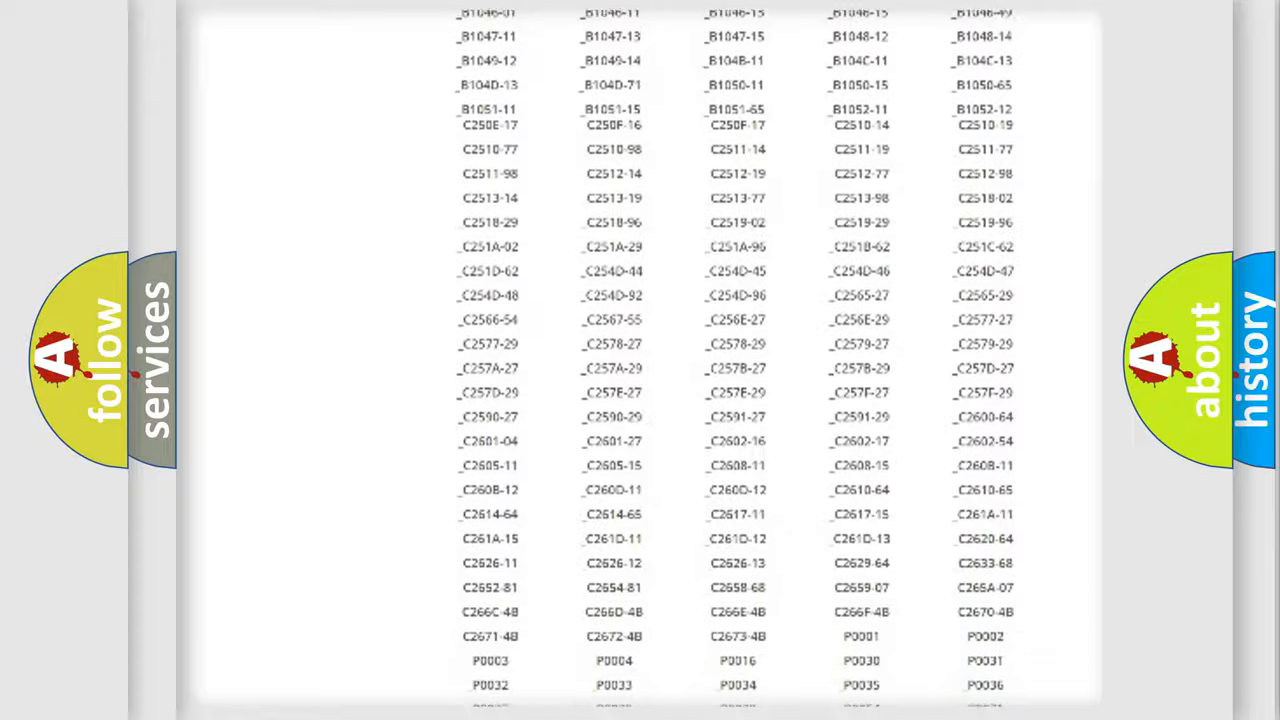